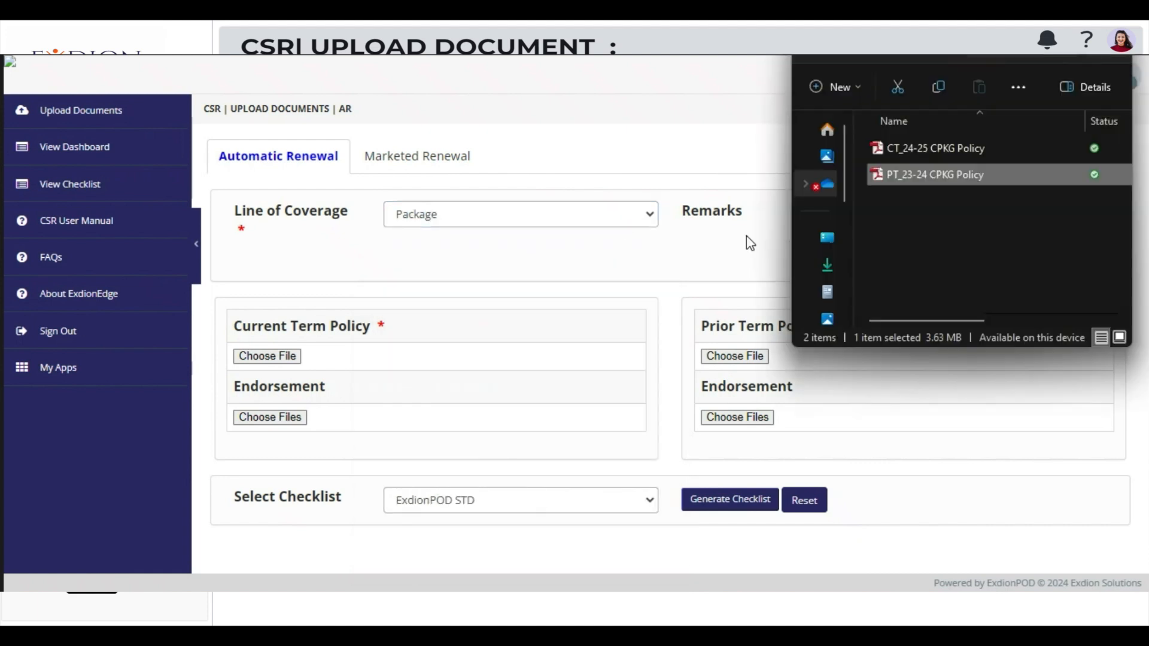
# Attach the PT_23-24 CPKG prior term policy PDF, upload both policies and dismiss the success message
pyautogui.click(267, 356)
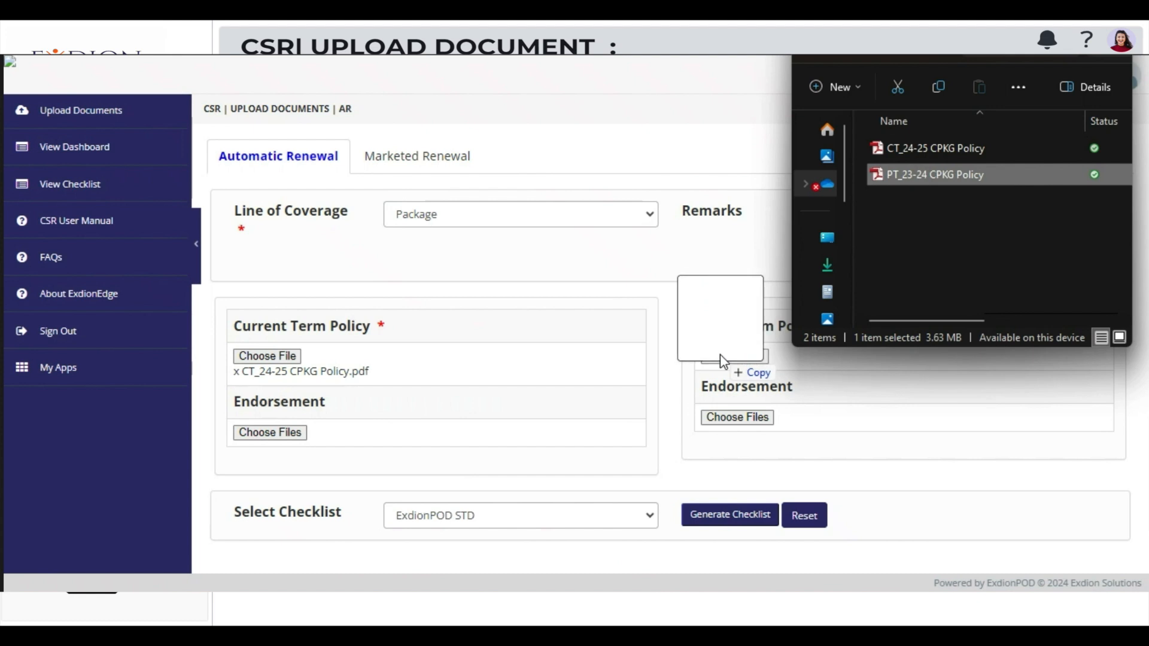
pyautogui.click(520, 514)
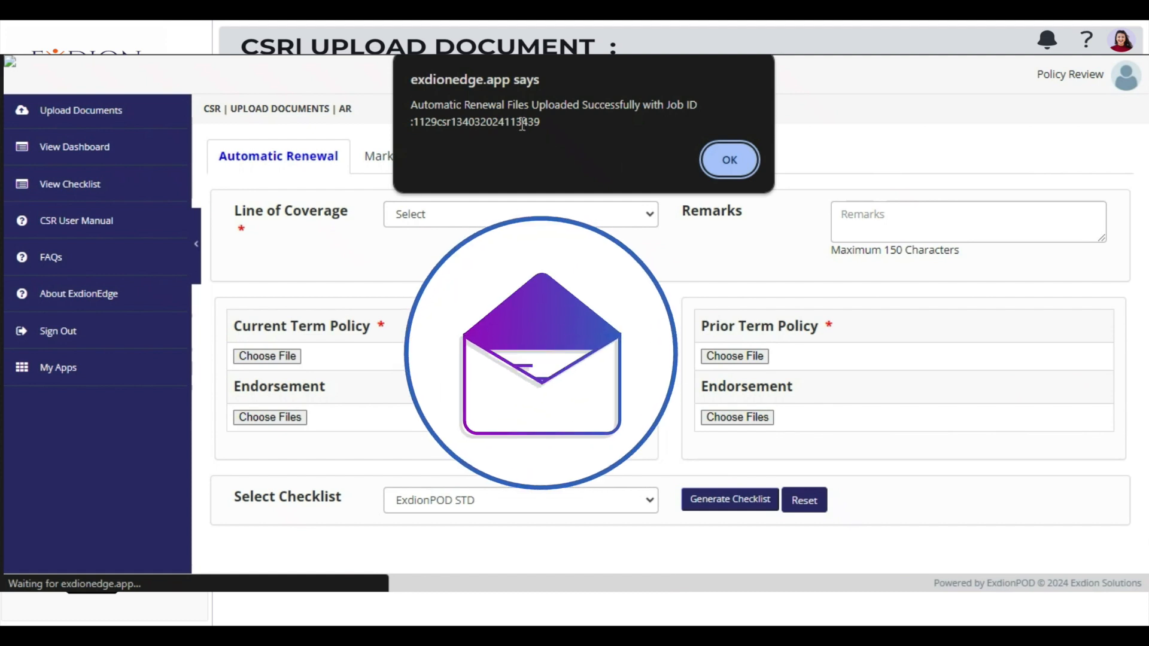
pyautogui.click(729, 159)
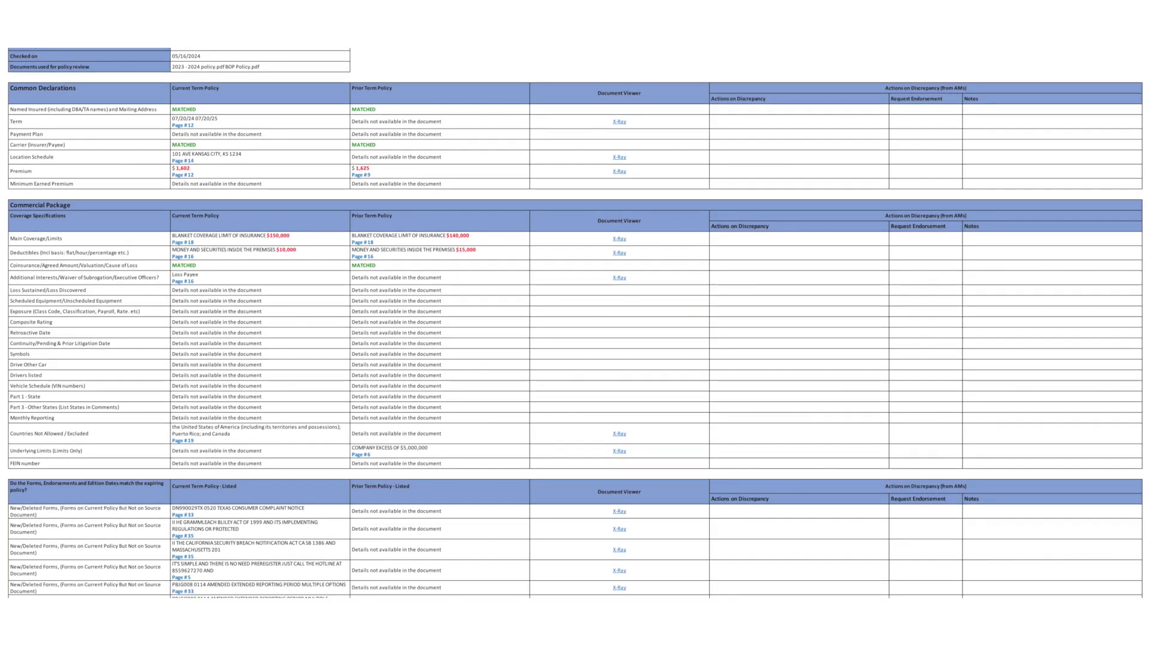
# Scroll down through the Common Declarations and Commercial Package sections of the checklist
pyautogui.scroll(-3)
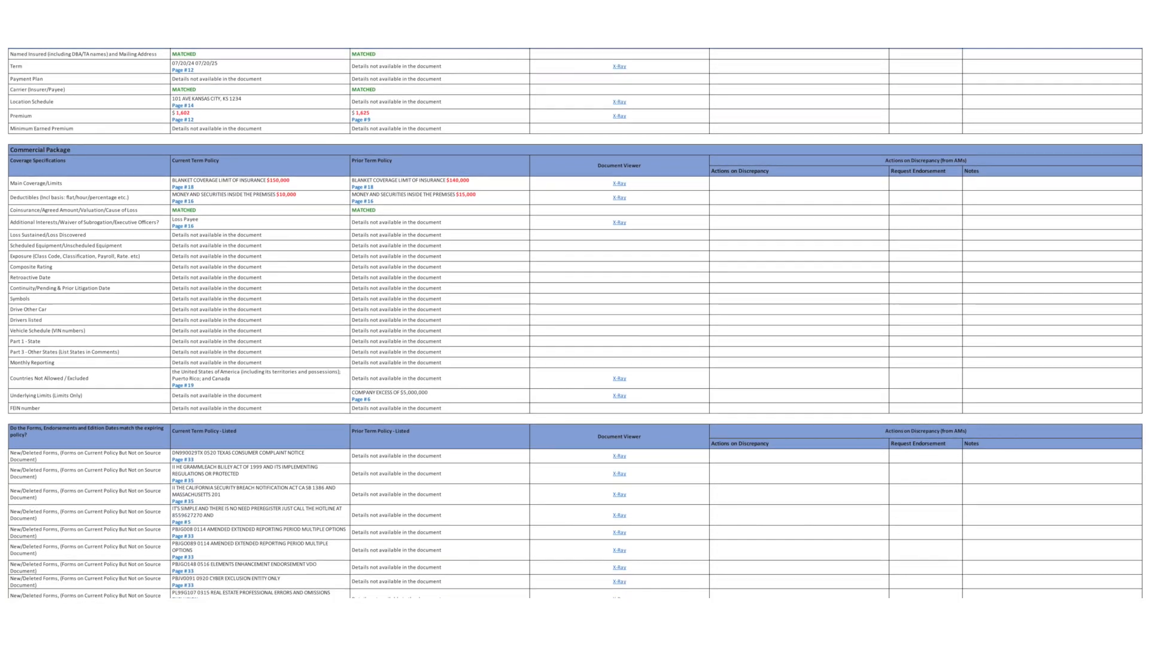
pyautogui.scroll(-3)
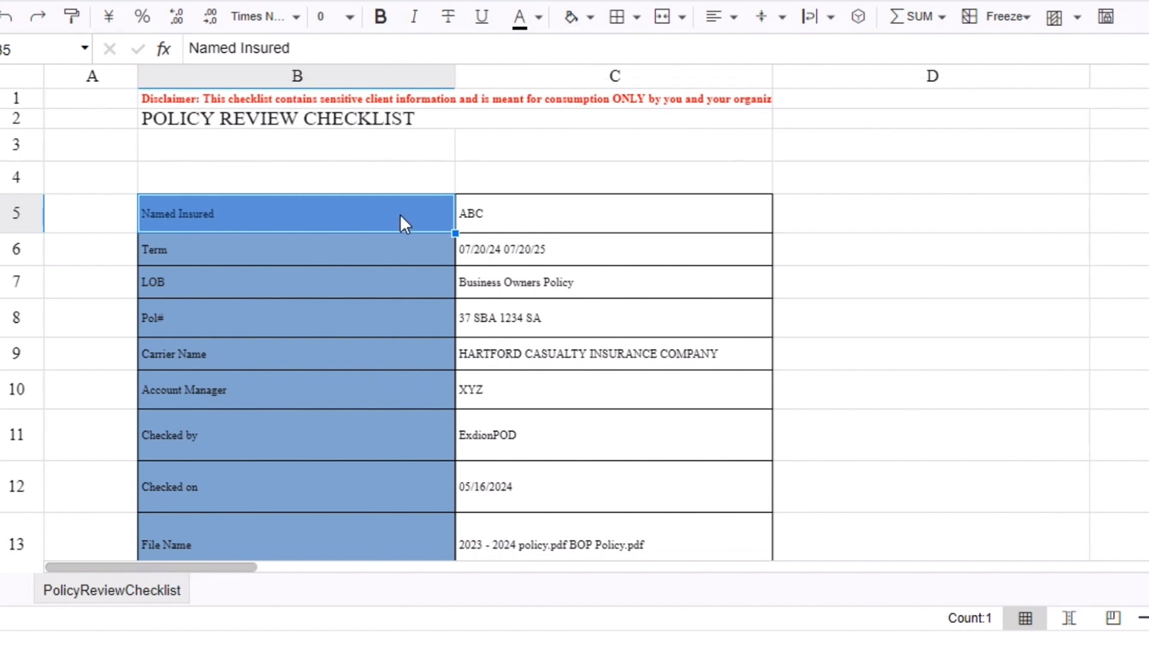
pyautogui.click(297, 249)
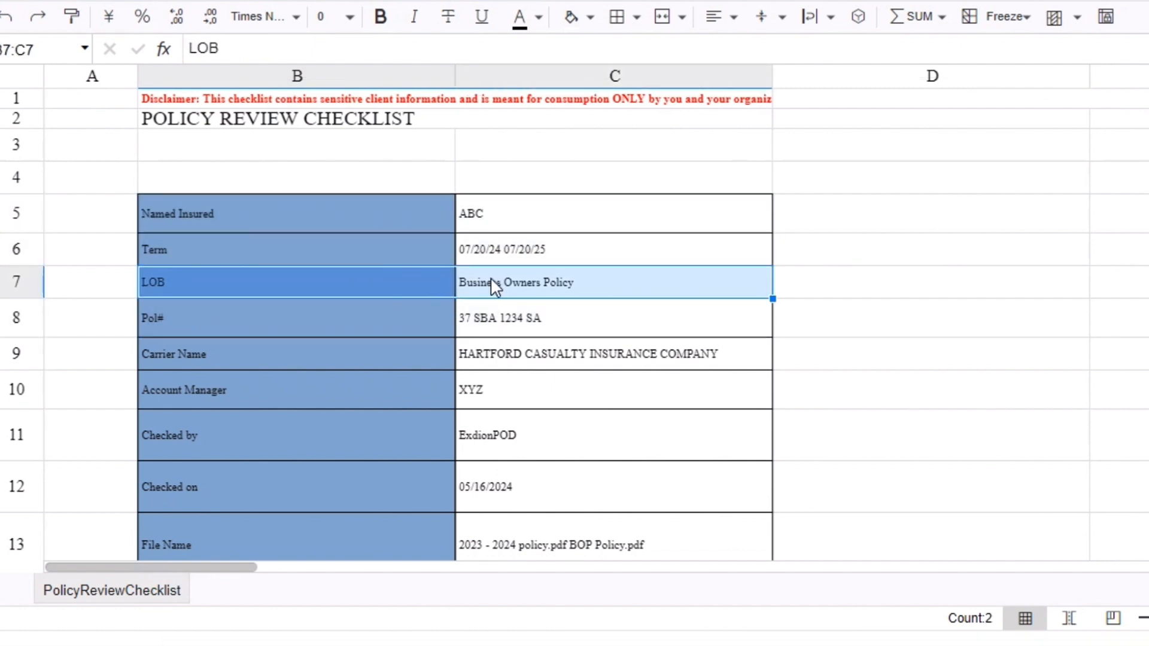
pyautogui.click(295, 213)
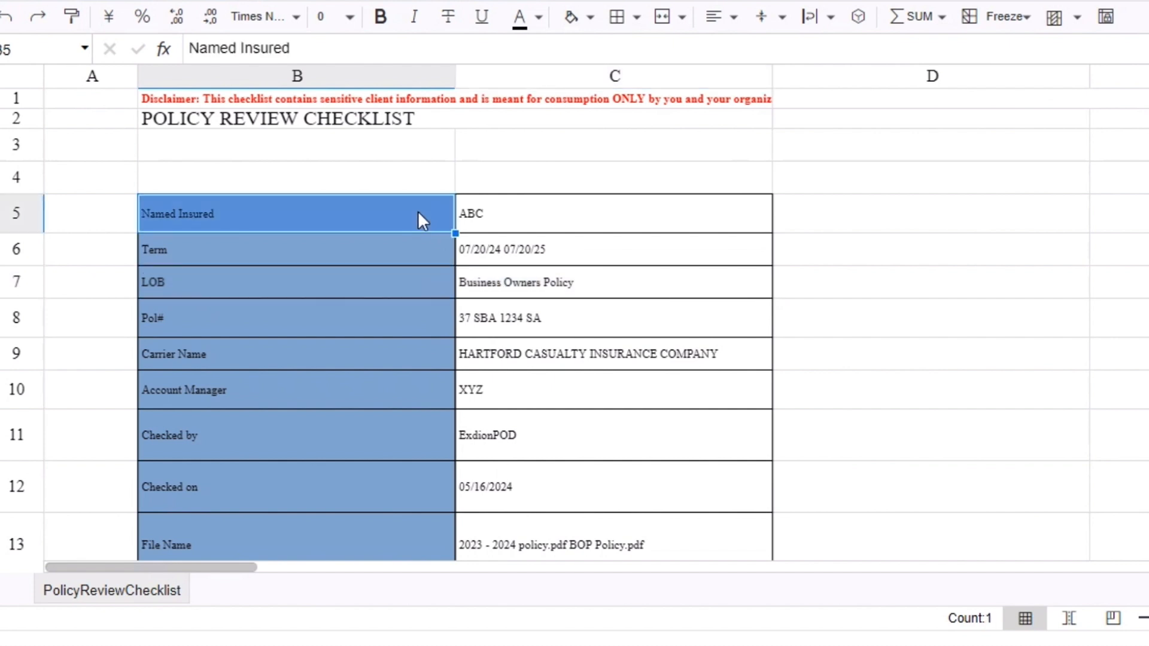
pyautogui.moveTo(409, 398)
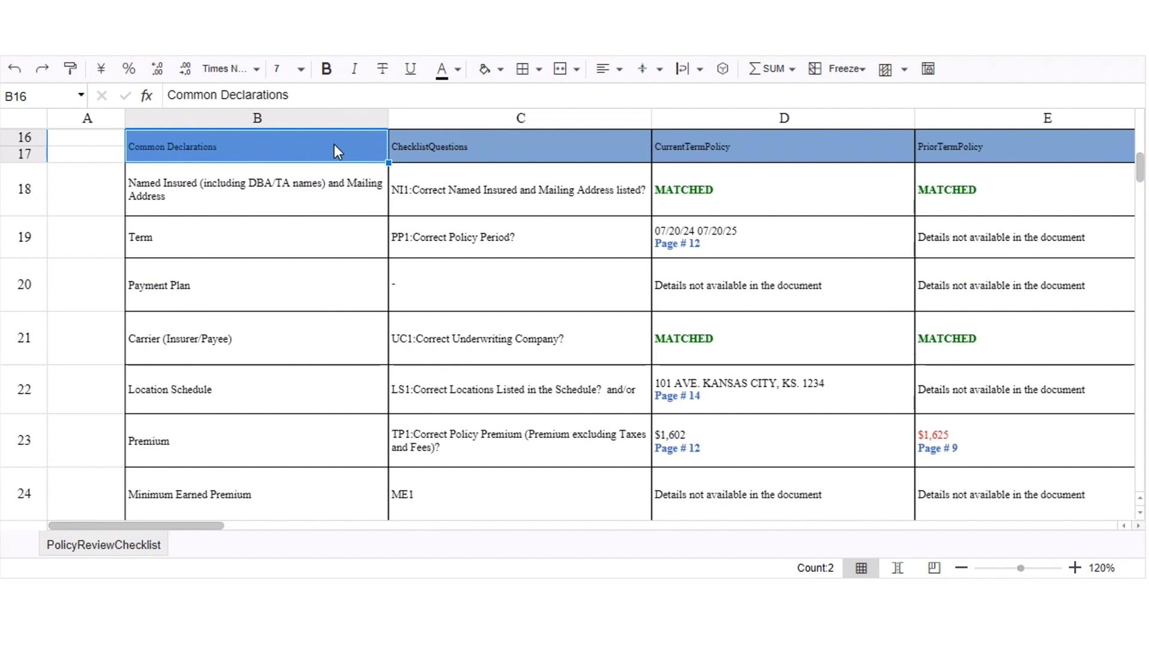
pyautogui.moveTo(316, 154)
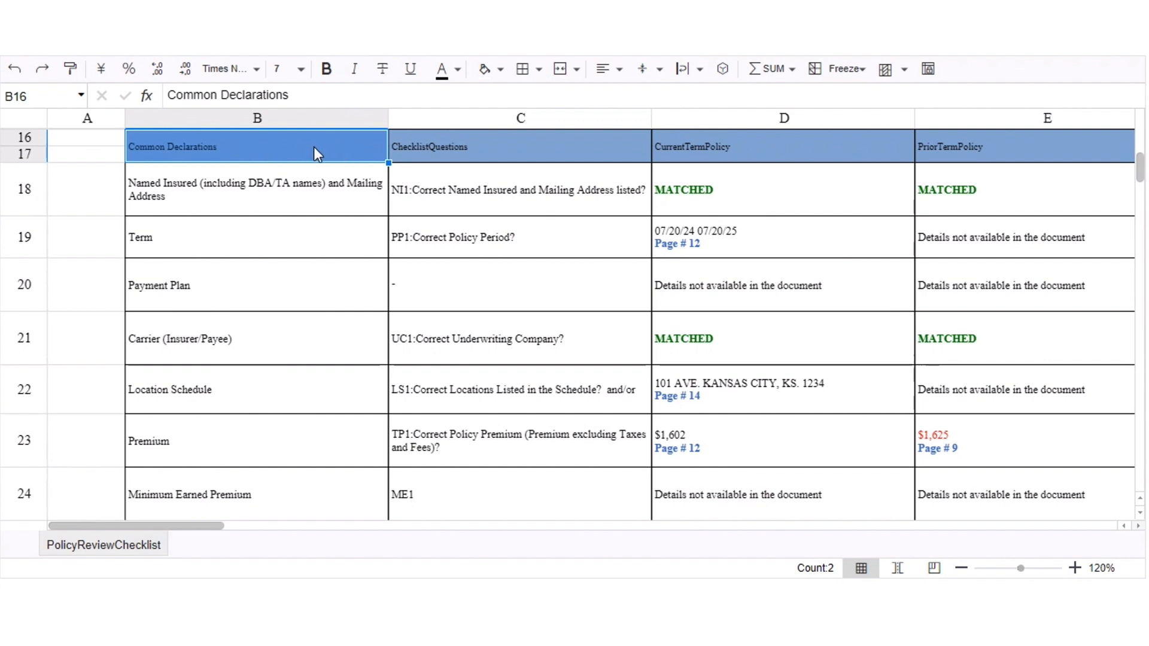
pyautogui.moveTo(726, 203)
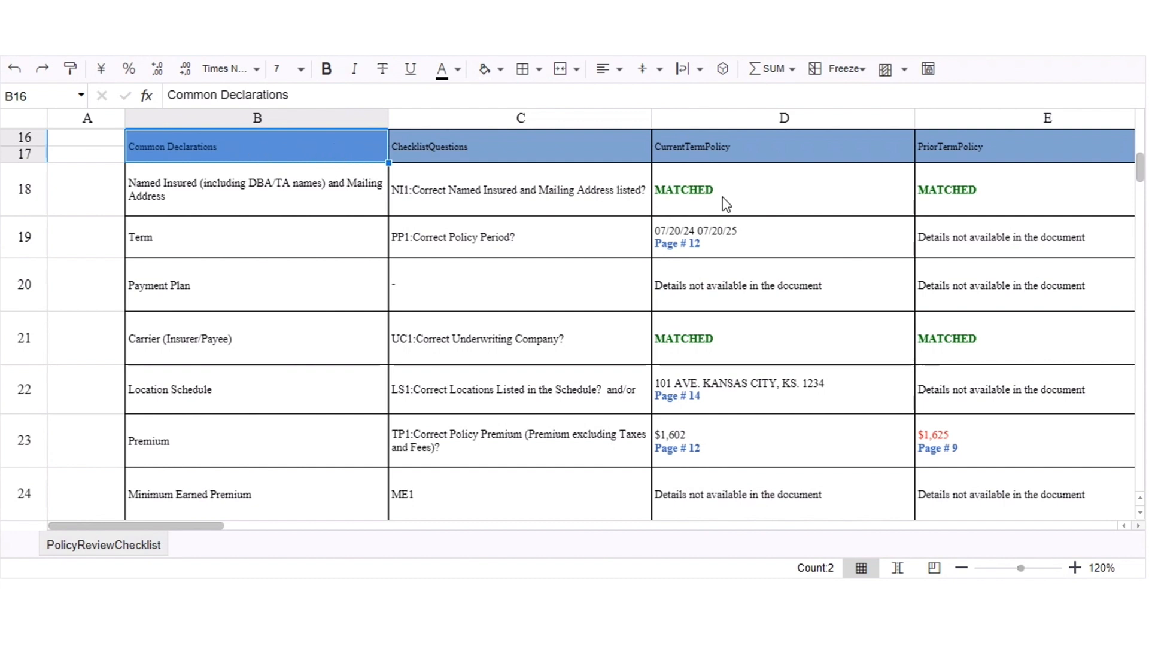
pyautogui.moveTo(352, 151)
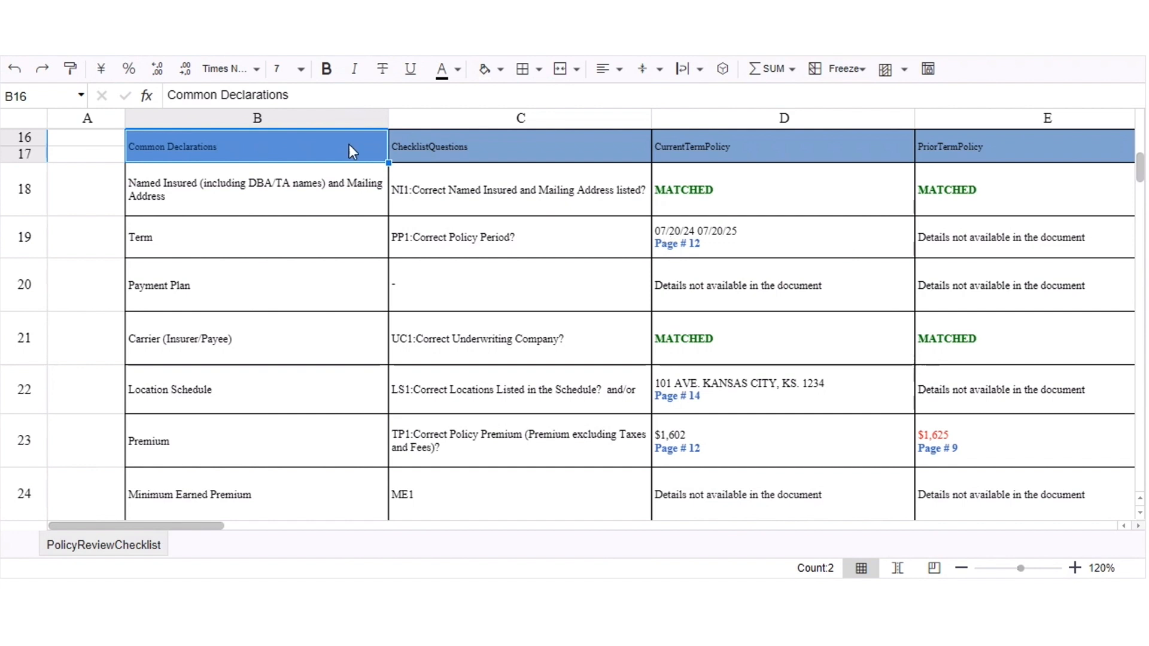
pyautogui.moveTo(347, 196)
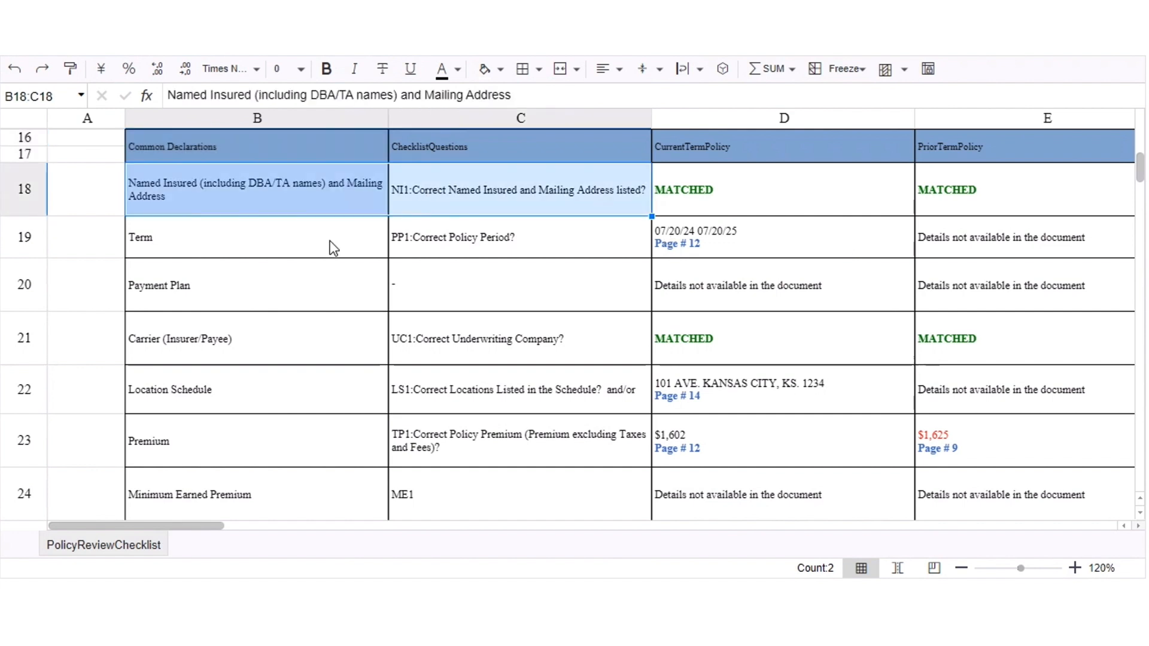
# Examine the Named Insured question at row 18 in Common Declarations
pyautogui.click(428, 339)
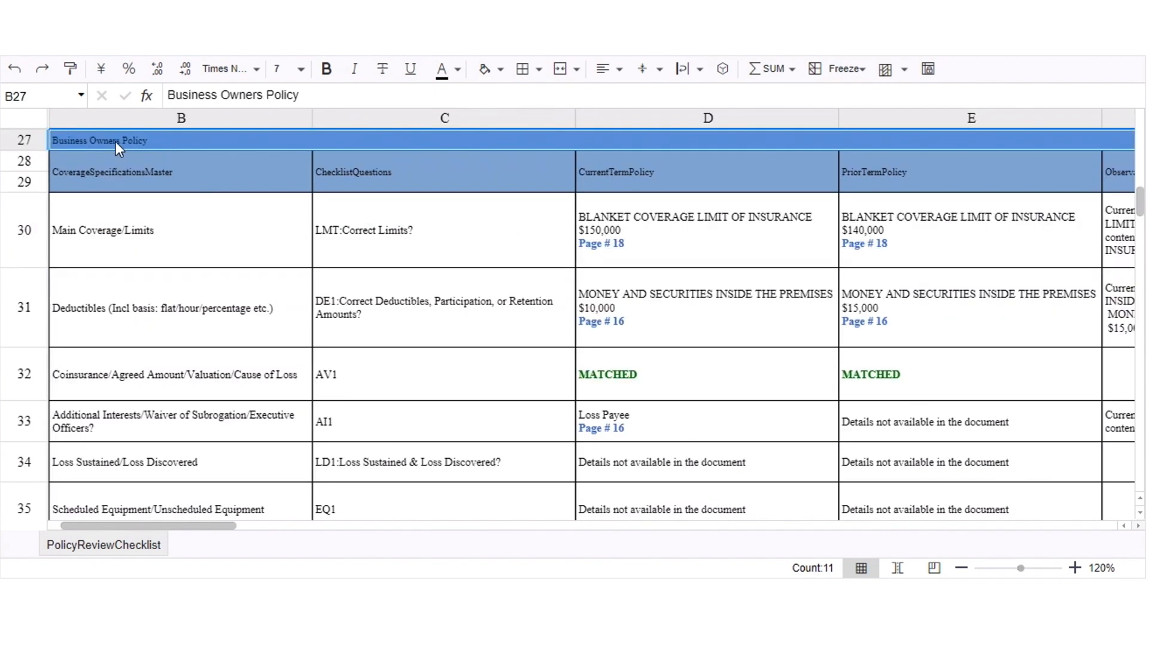
pyautogui.moveTo(80, 147)
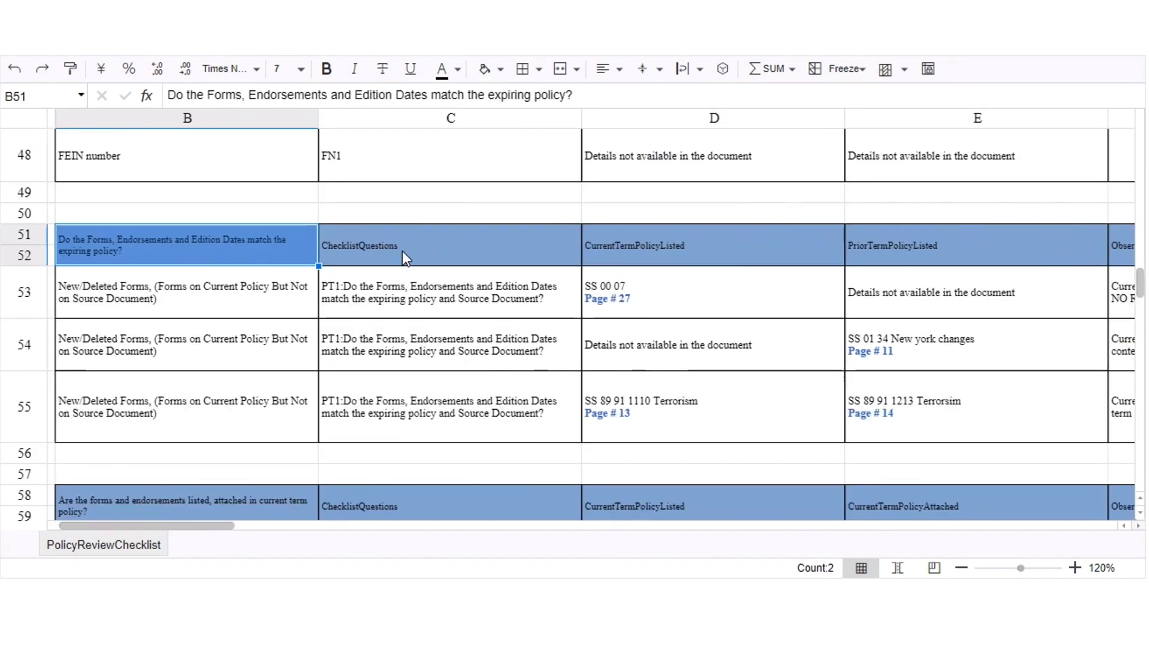
# Select the forms and endorsements section header around row 51
pyautogui.click(713, 292)
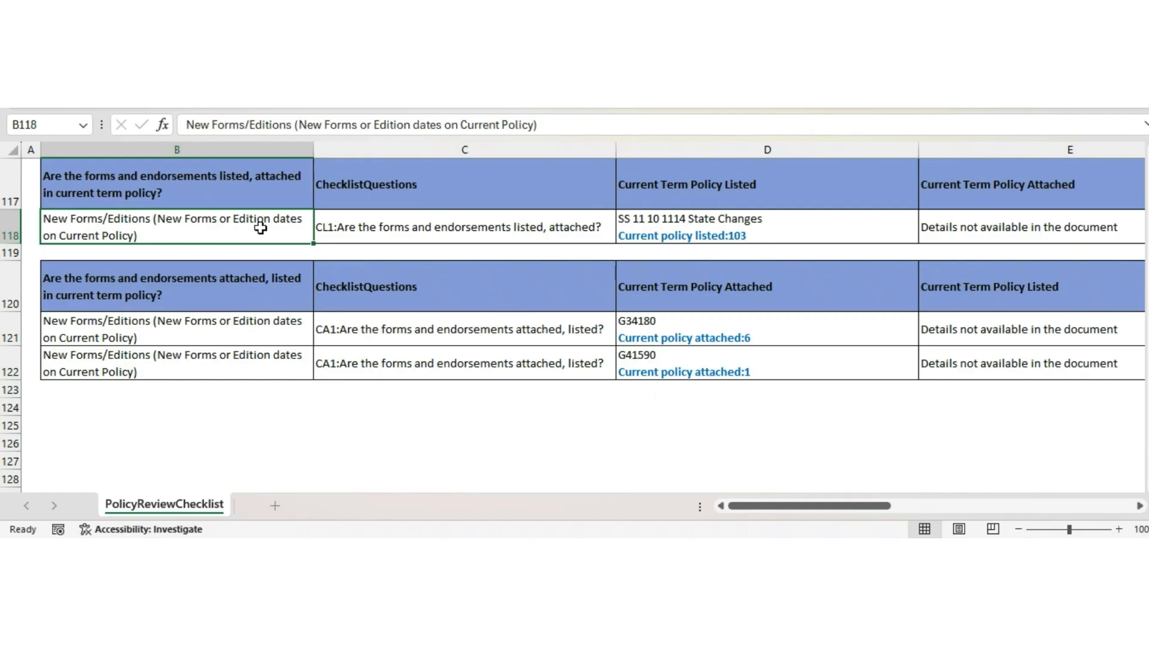
pyautogui.click(464, 227)
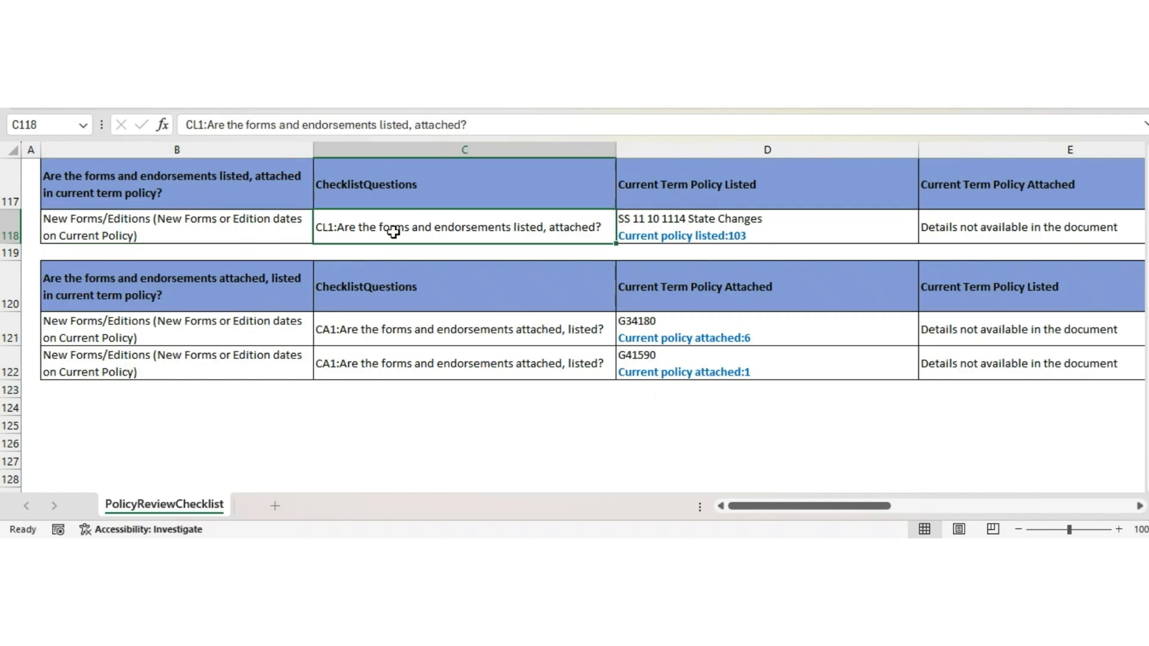
pyautogui.click(776, 227)
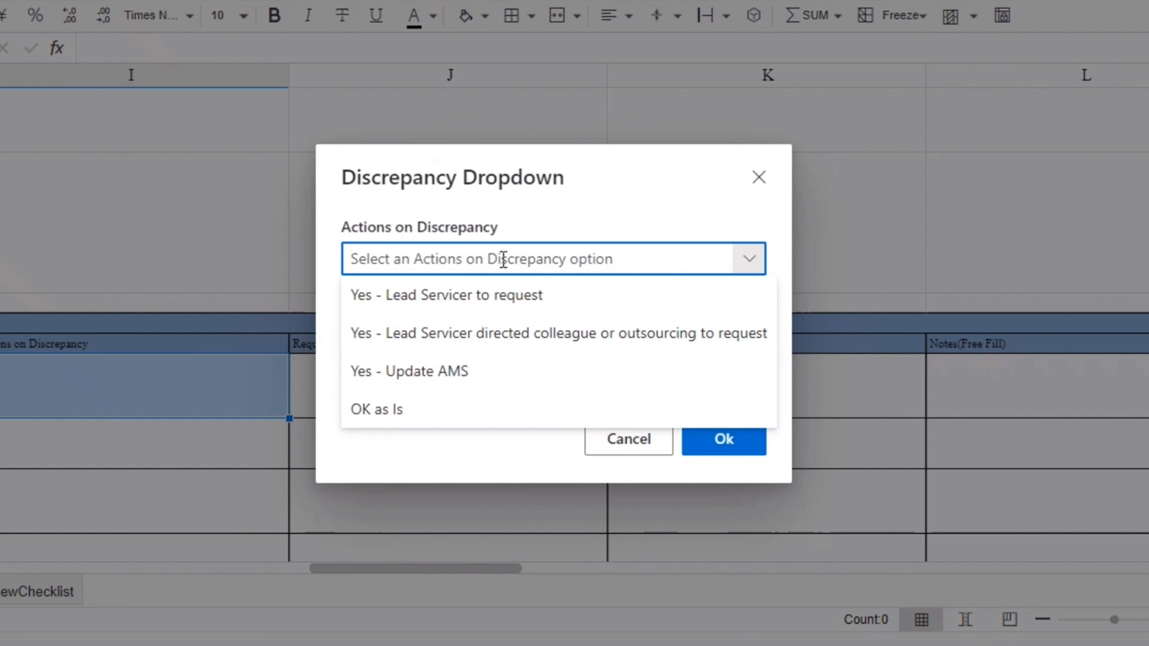
pyautogui.moveTo(480, 384)
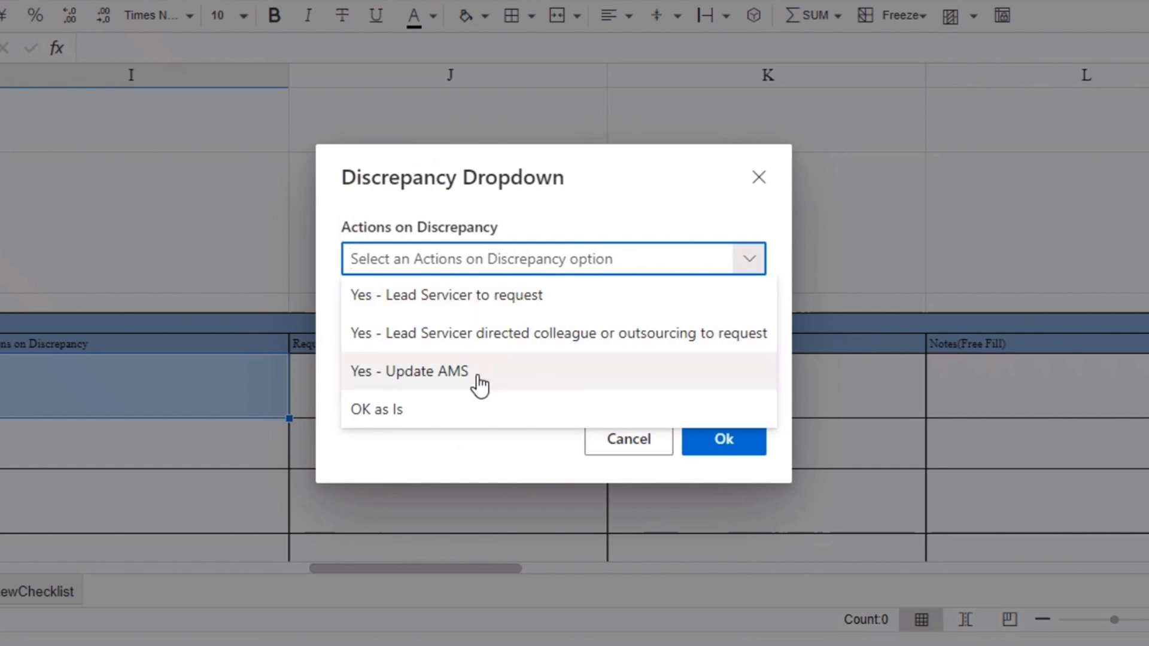
pyautogui.moveTo(482, 307)
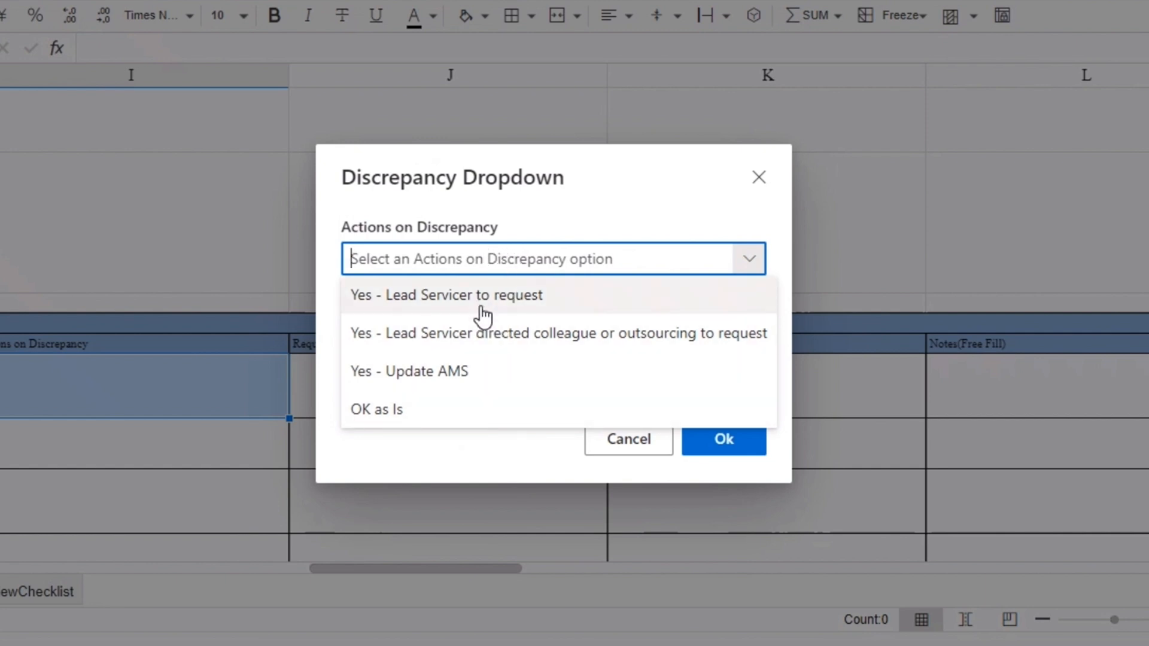
pyautogui.moveTo(487, 414)
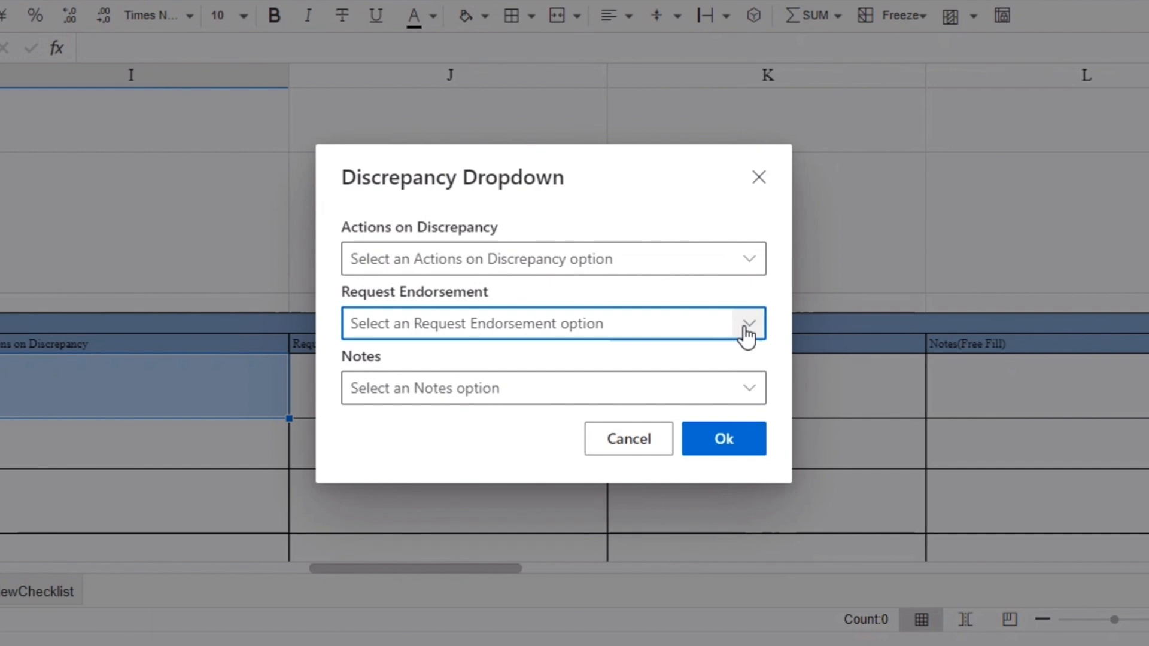
# Browse the Request Endorsement and Notes choices for row 18 and start a custom 'No action required' note
pyautogui.click(750, 323)
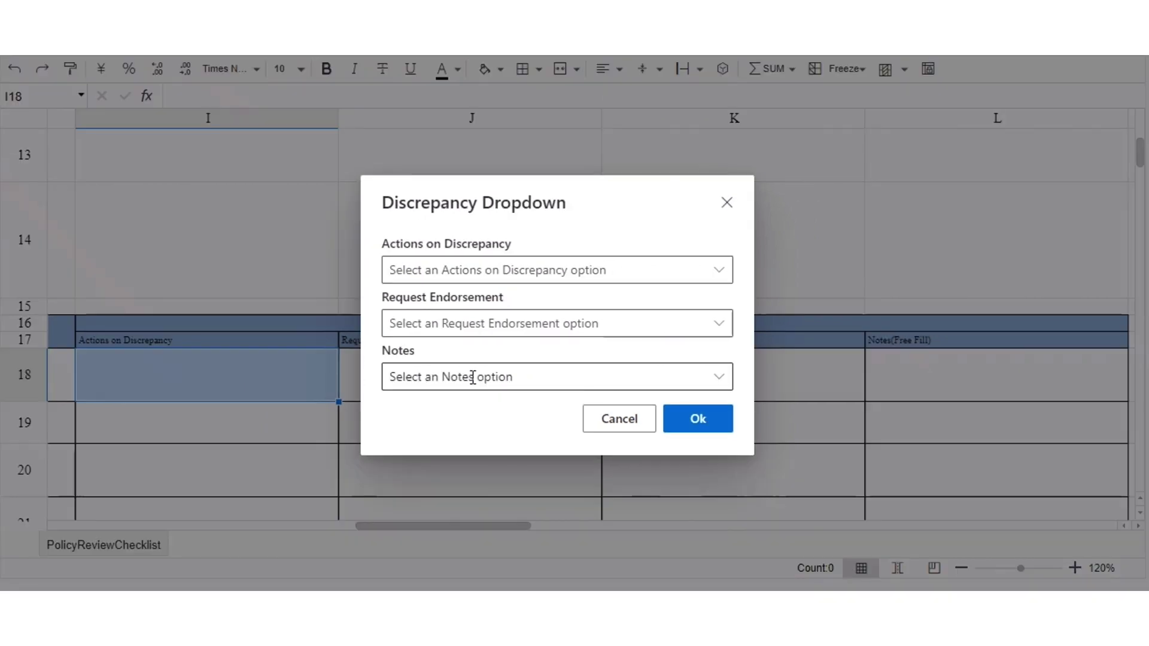
pyautogui.click(717, 377)
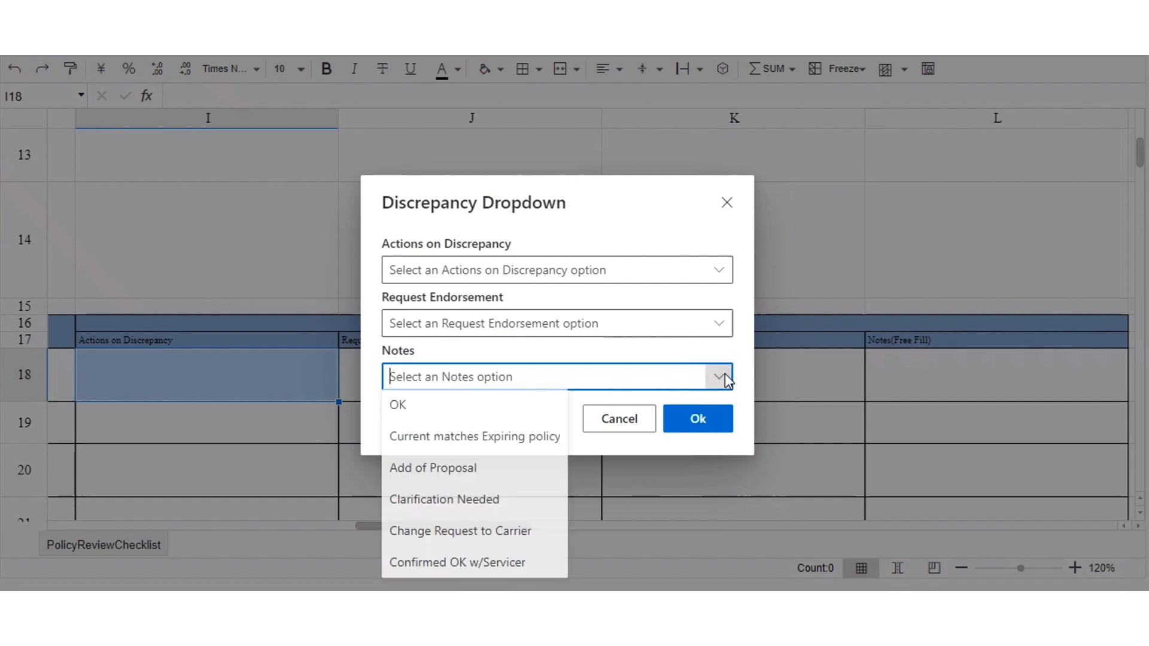
pyautogui.moveTo(511, 438)
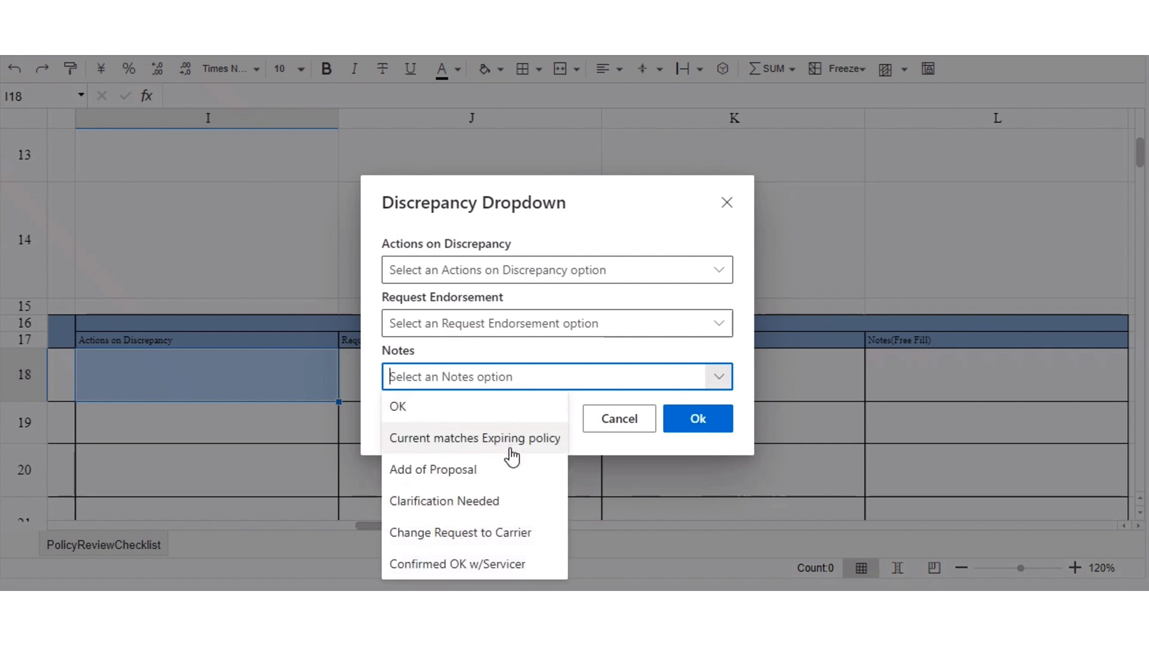
pyautogui.moveTo(530, 501)
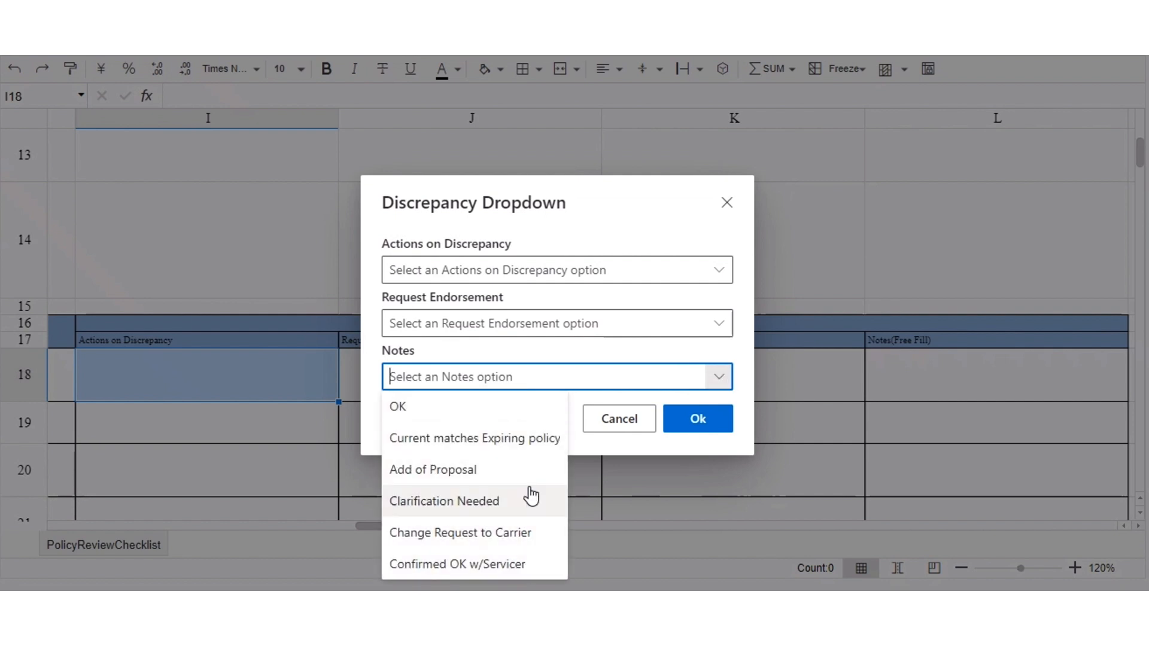
pyautogui.moveTo(508, 377)
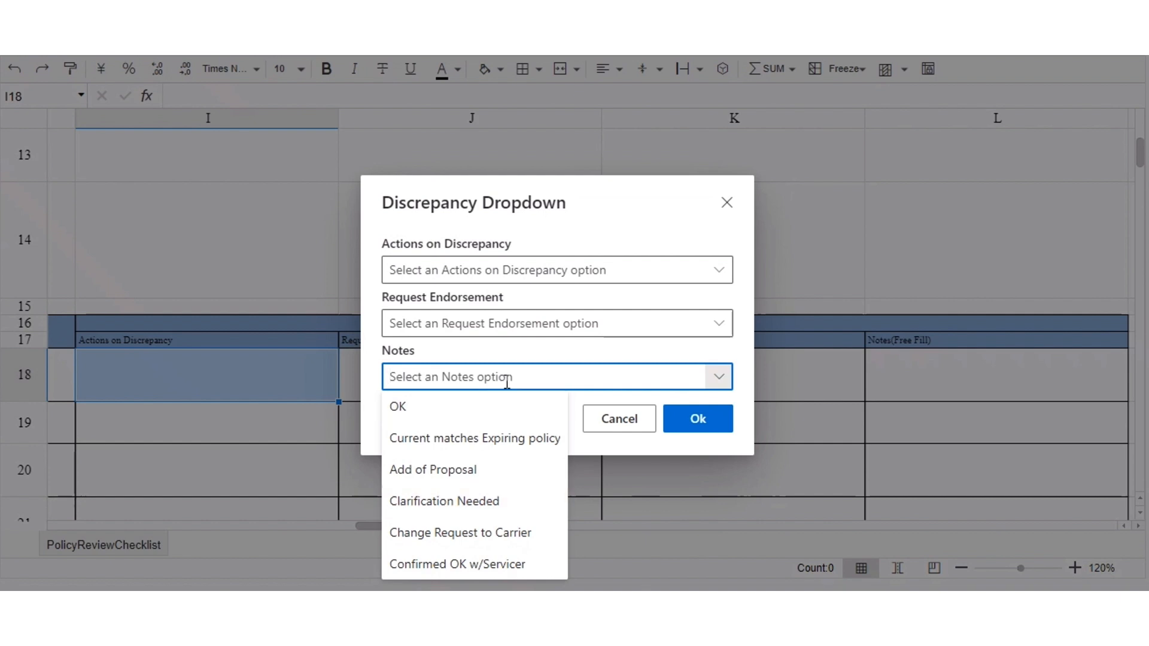
pyautogui.write('No action requi')
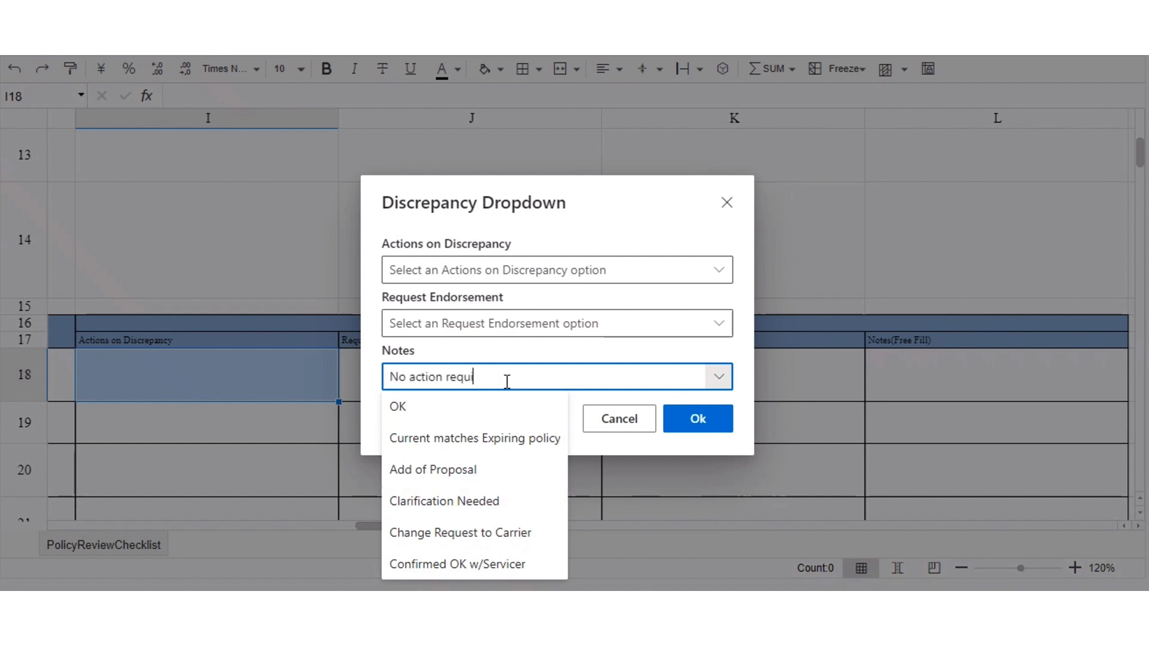
pyautogui.click(695, 419)
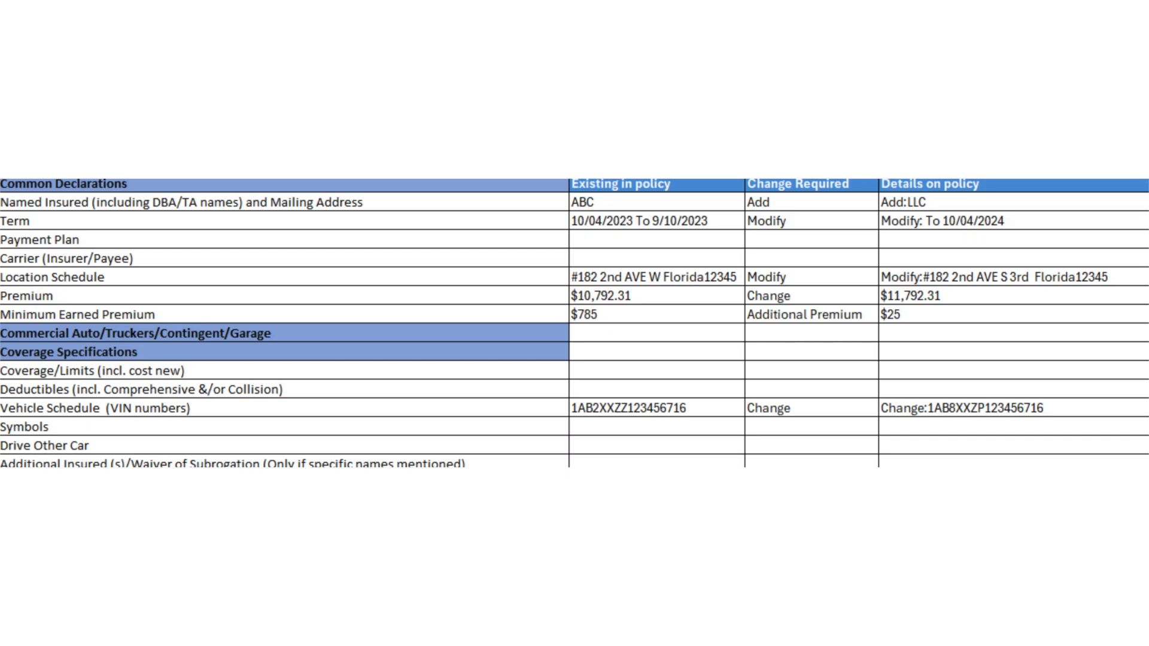